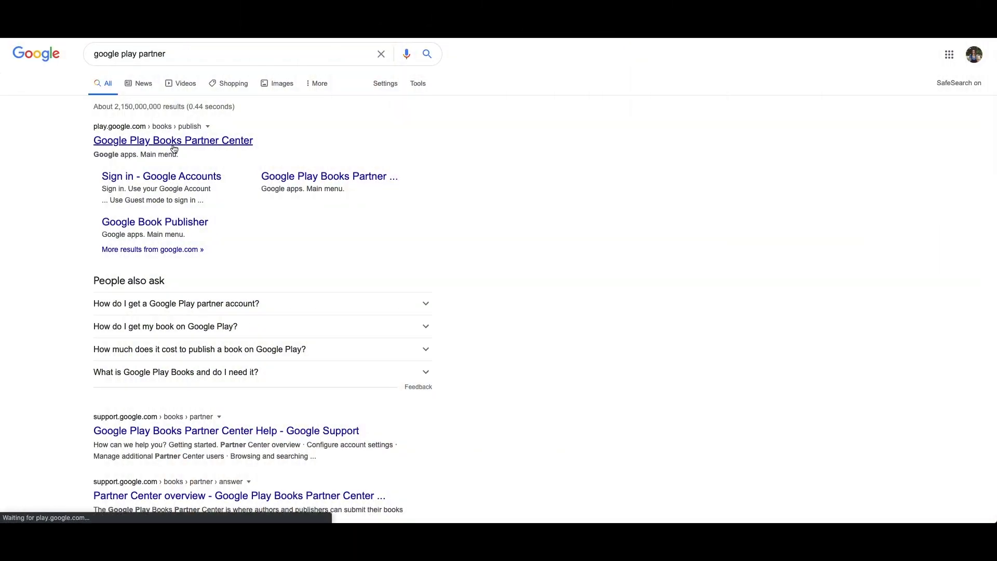
Step: Go from the Google Search results into Partner Center's Book Catalog
left_click(172, 140)
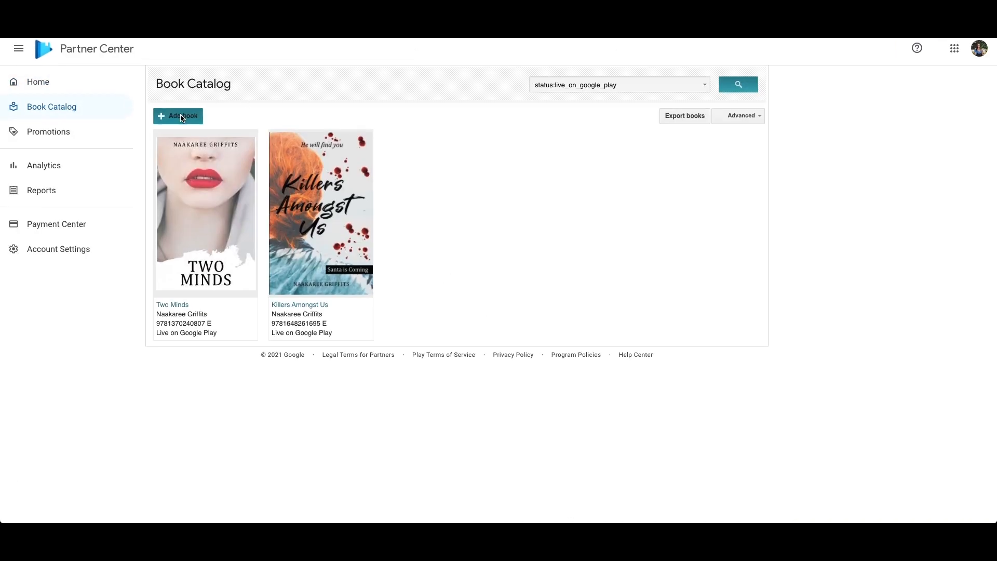
Step: Add a book sold as an ebook on Google Play with a Google-issued book ID (GGKEY), and save
left_click(177, 115)
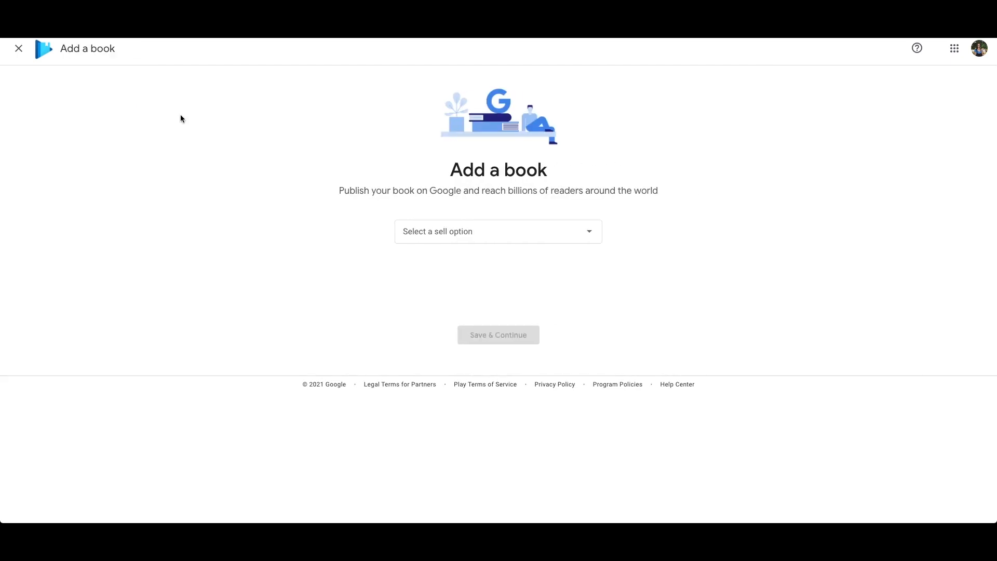
left_click(497, 231)
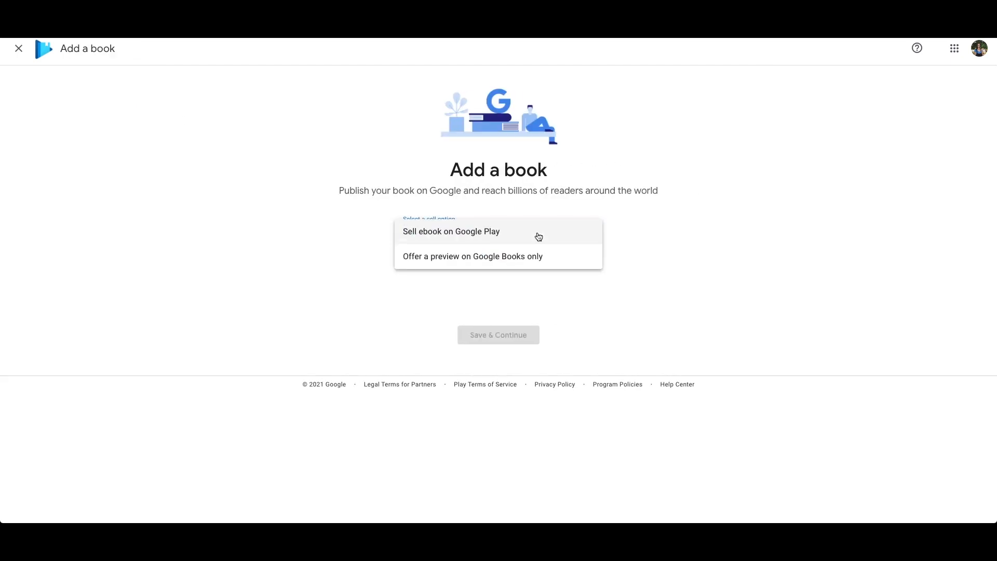
left_click(450, 230)
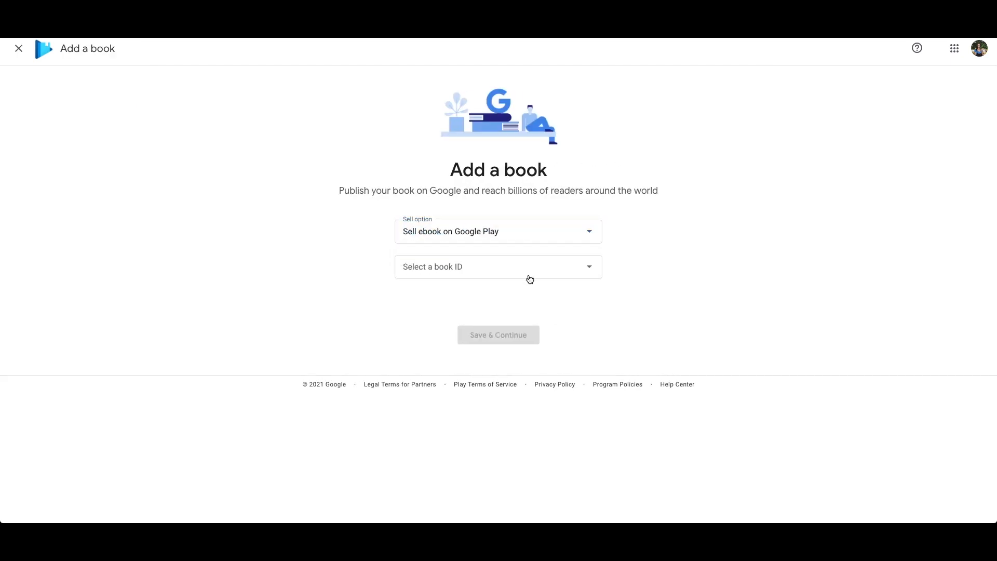
left_click(498, 267)
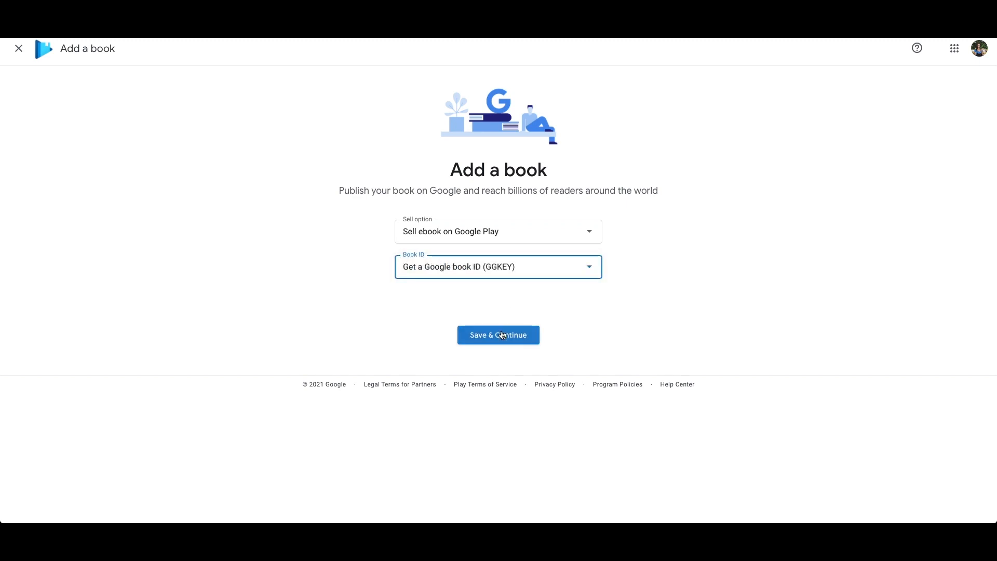
left_click(498, 336)
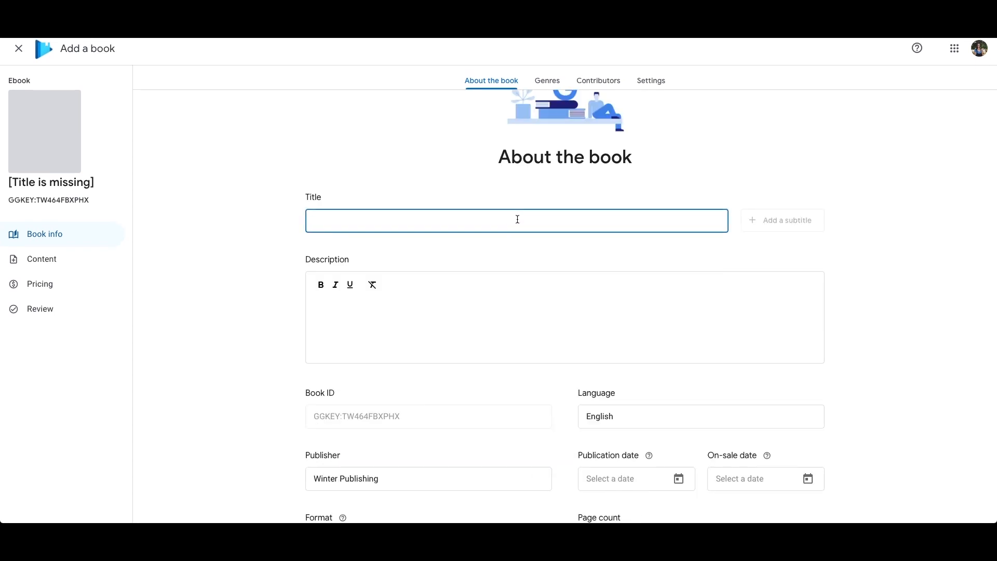
Step: Title the book Unbreakable and enter its multi-paragraph description blurb
type("Unbreakable")
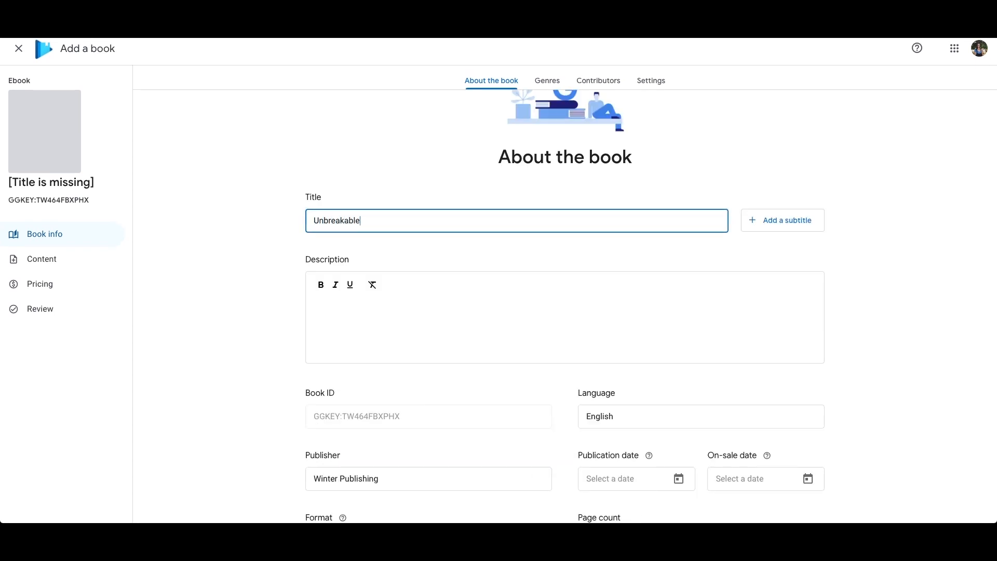
left_click(560, 316)
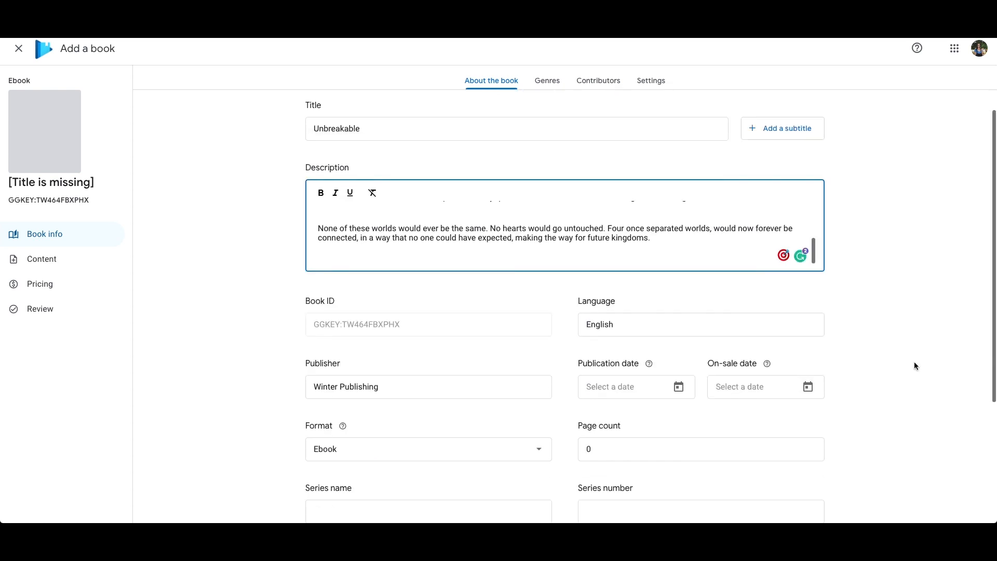
scroll("down", 3)
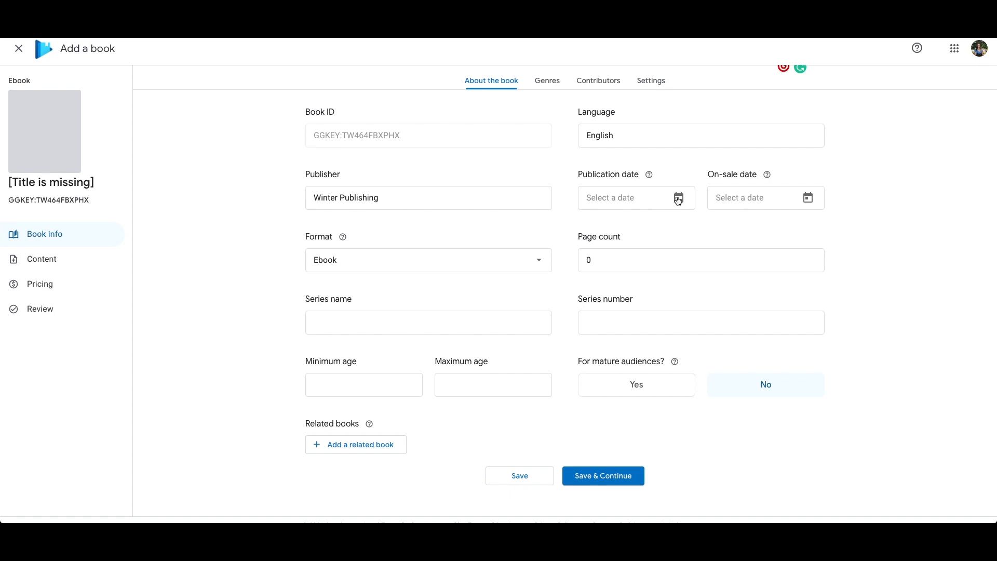
Step: Set publication date 2021-01-15 and on-sale date 2021-03-31 from the calendars
left_click(678, 197)
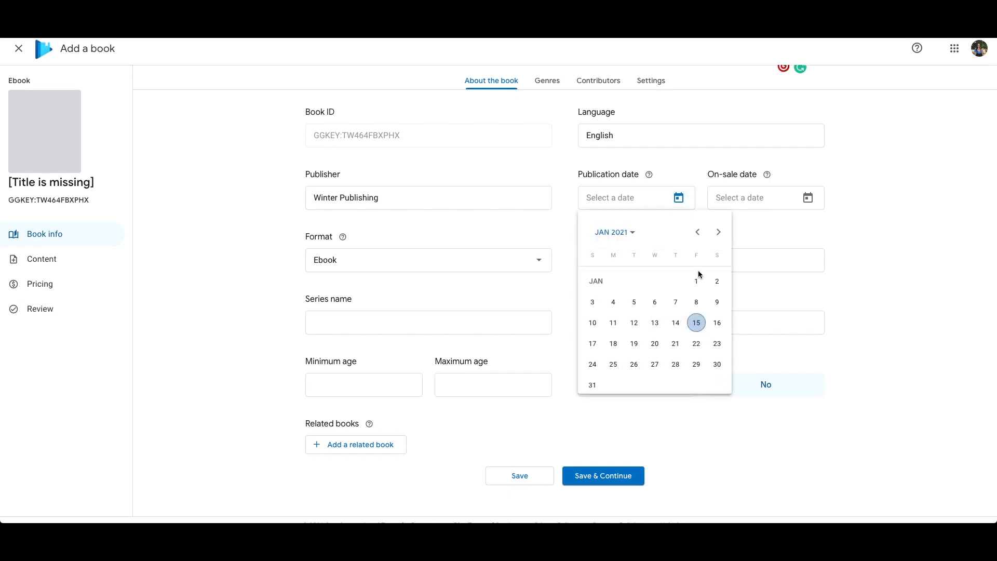
left_click(695, 322)
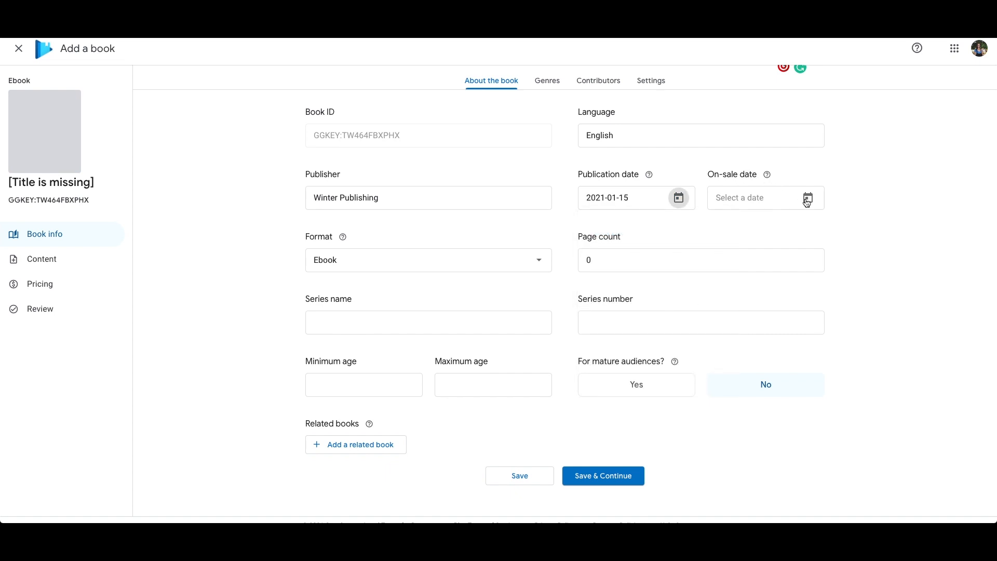
left_click(807, 197)
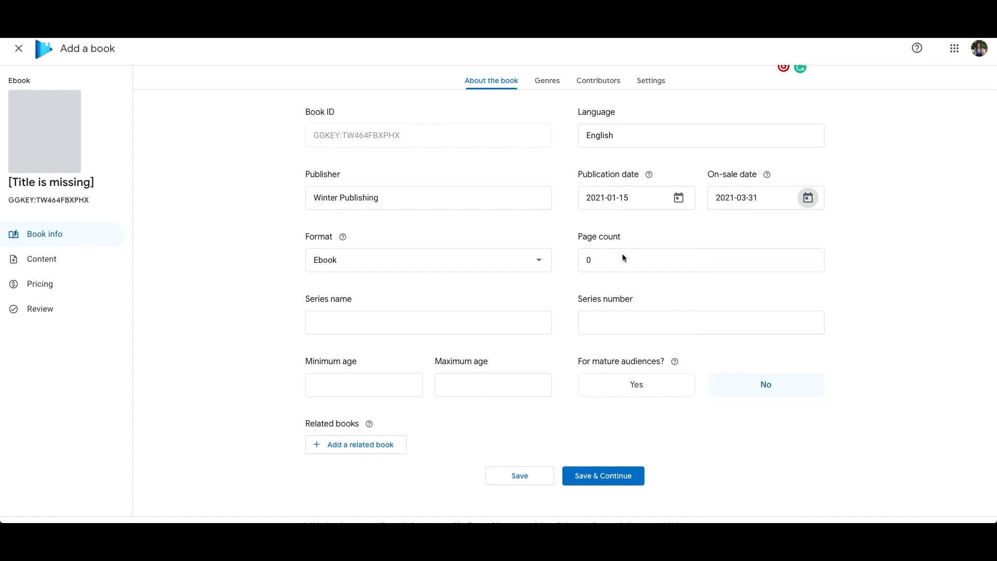
Step: Record a page count of 300 and the series name Unbreakable
left_click(700, 260)
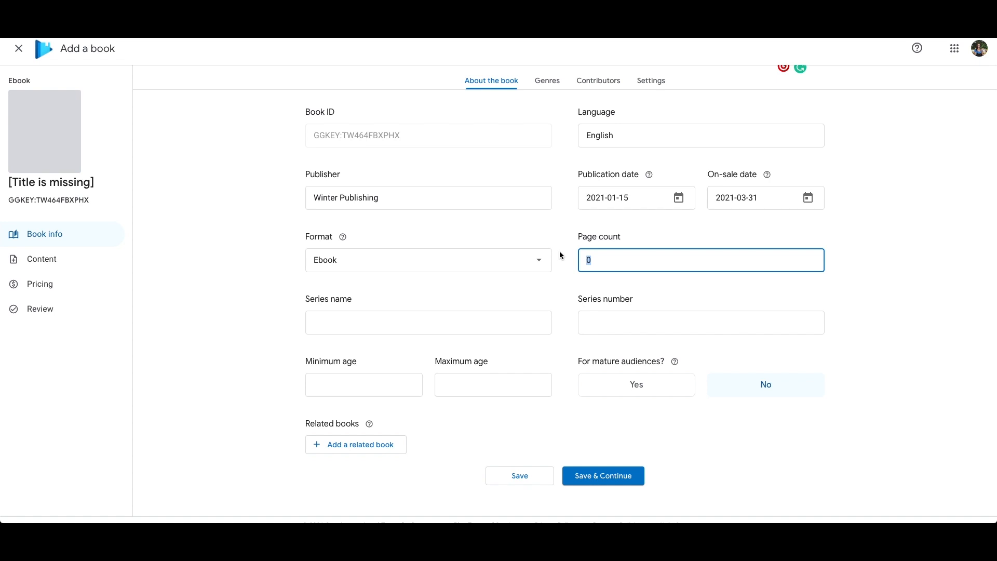
type("300")
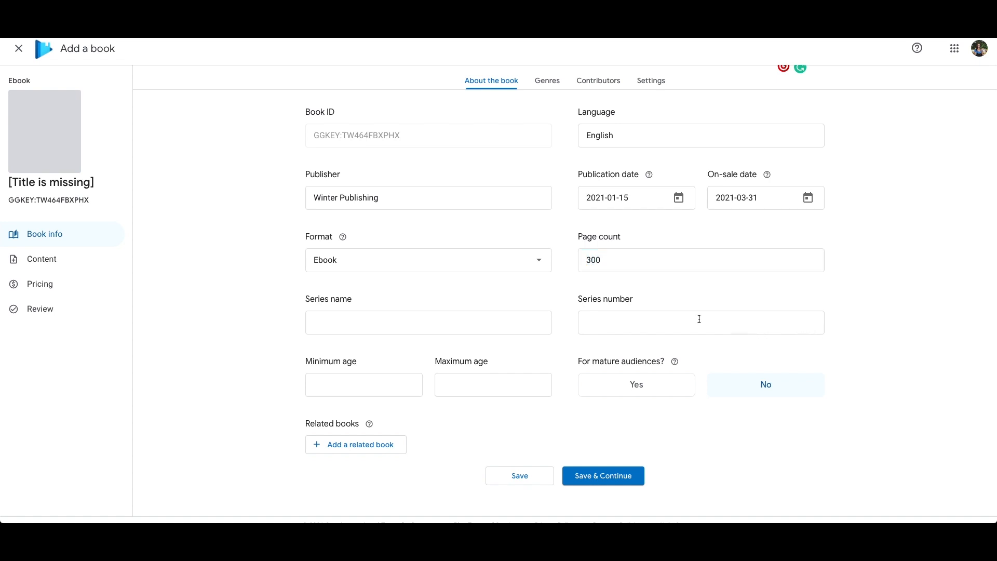
left_click(427, 322)
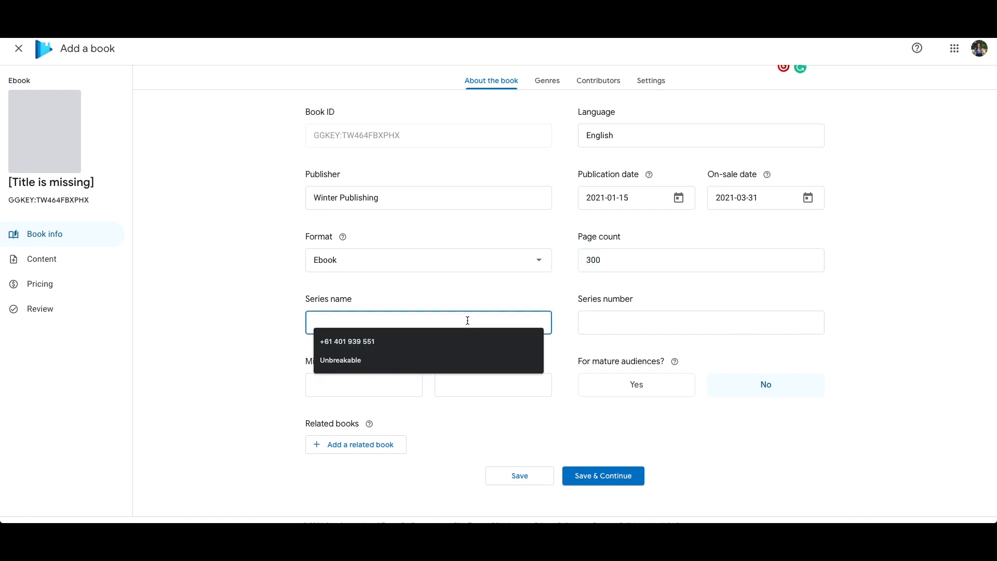
left_click(340, 361)
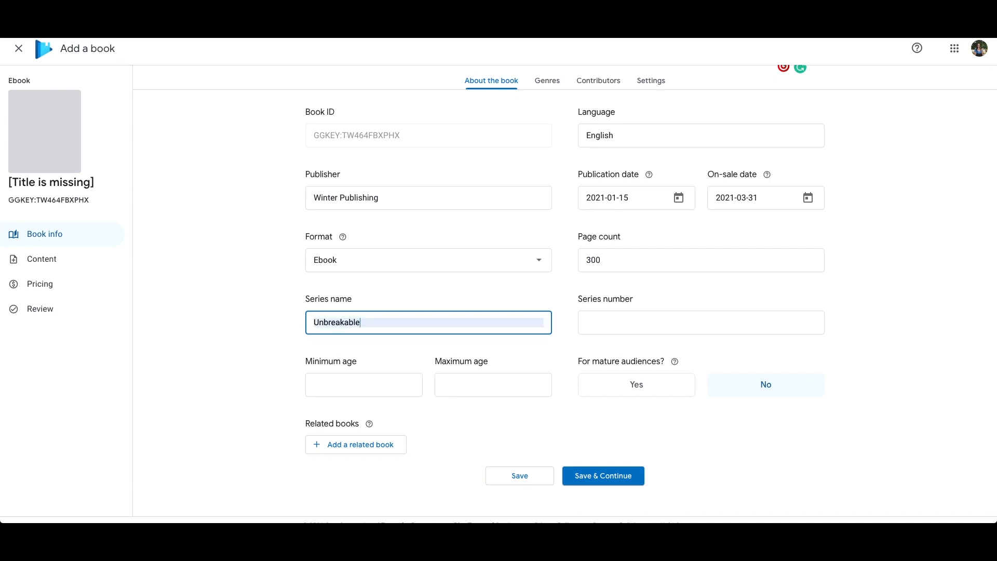
left_click(700, 322)
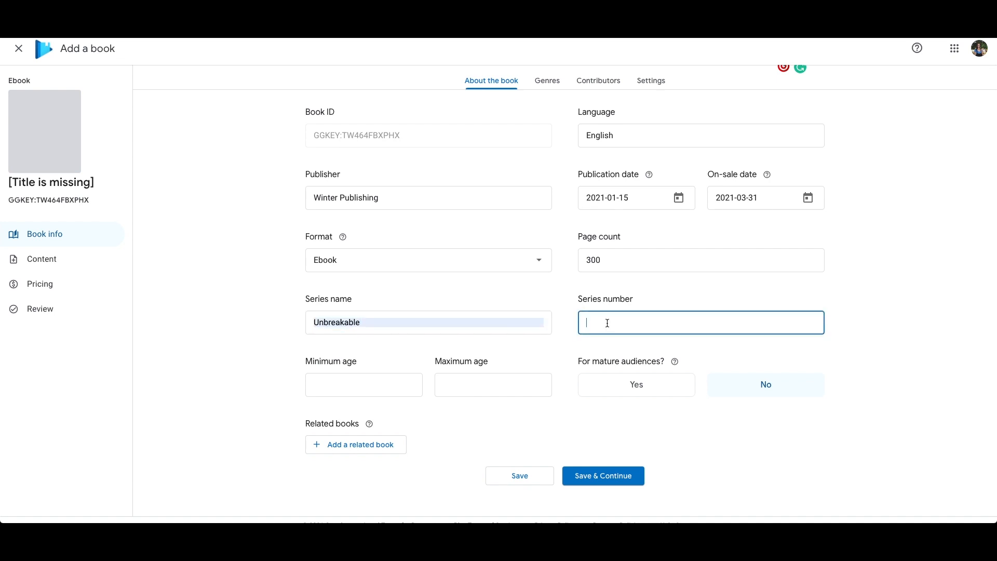
scroll("down", 3)
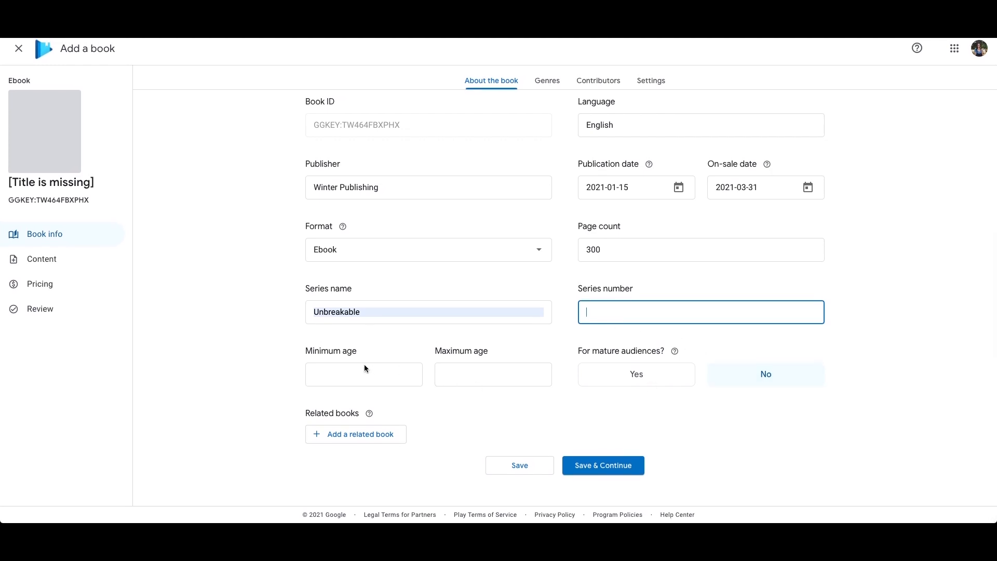
Step: Set the reader age range to 14–18, correcting the out-of-range entry, and save to reach Genres
left_click(363, 374)
type("14")
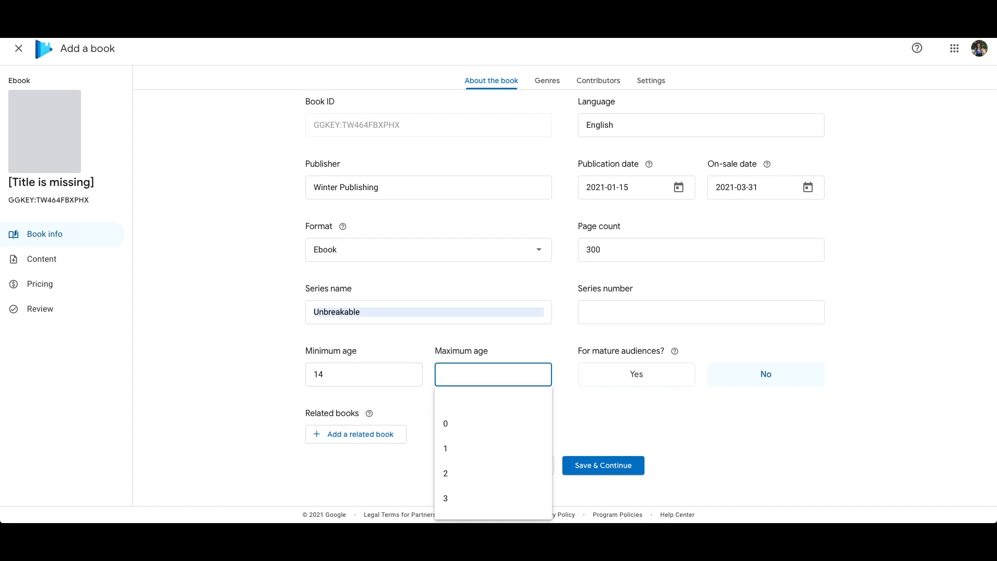
type("30")
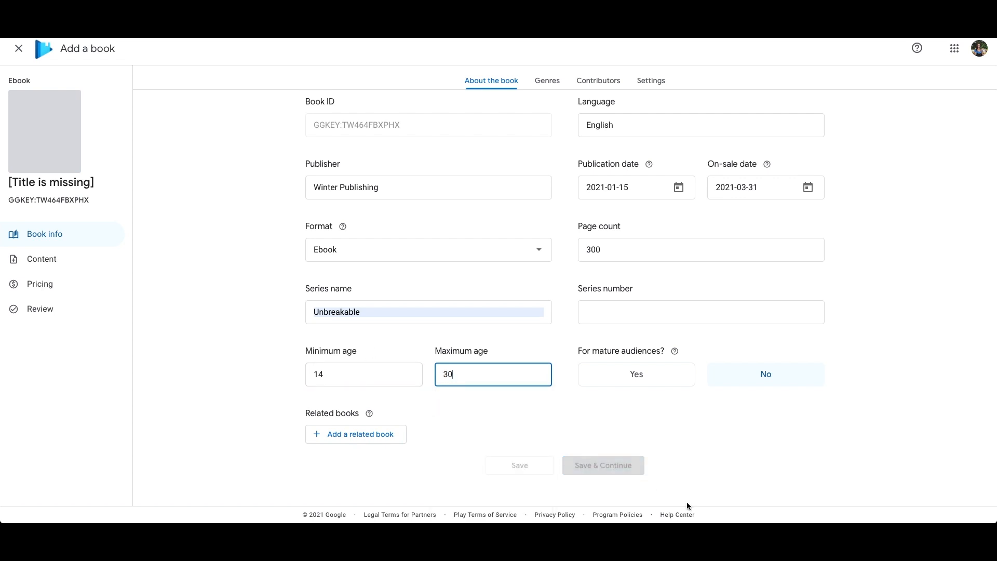
left_click(492, 373)
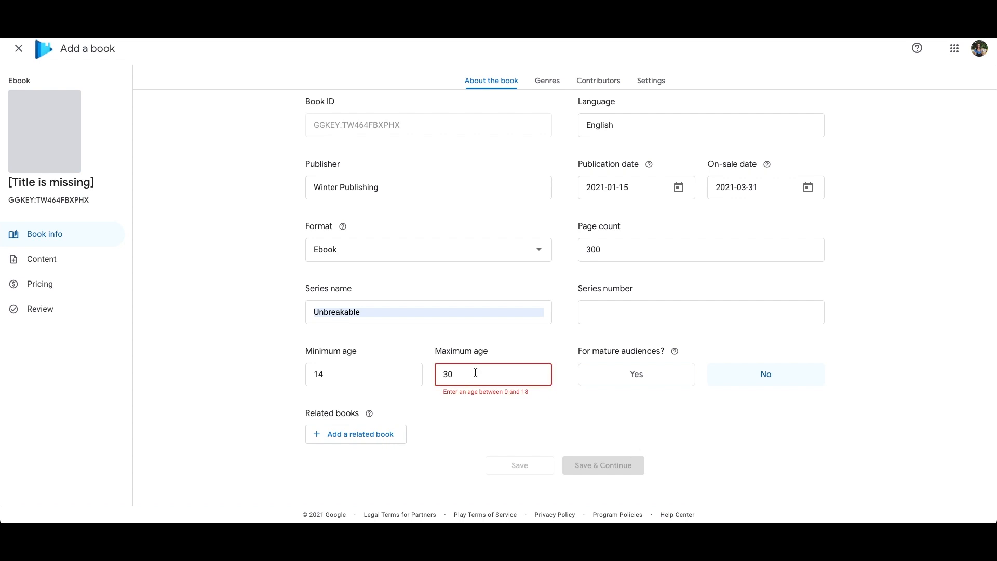
type("18")
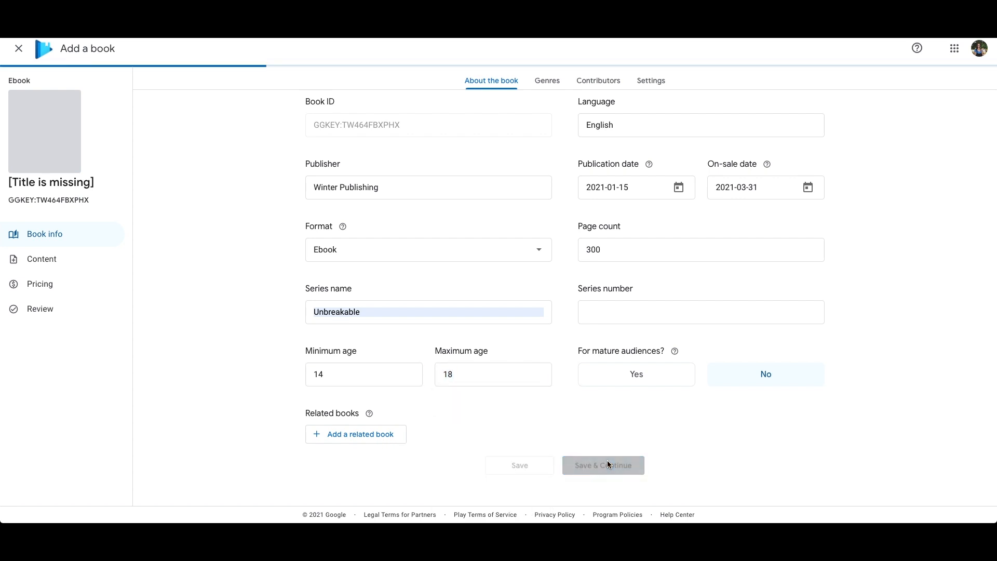
mouse_move(649, 443)
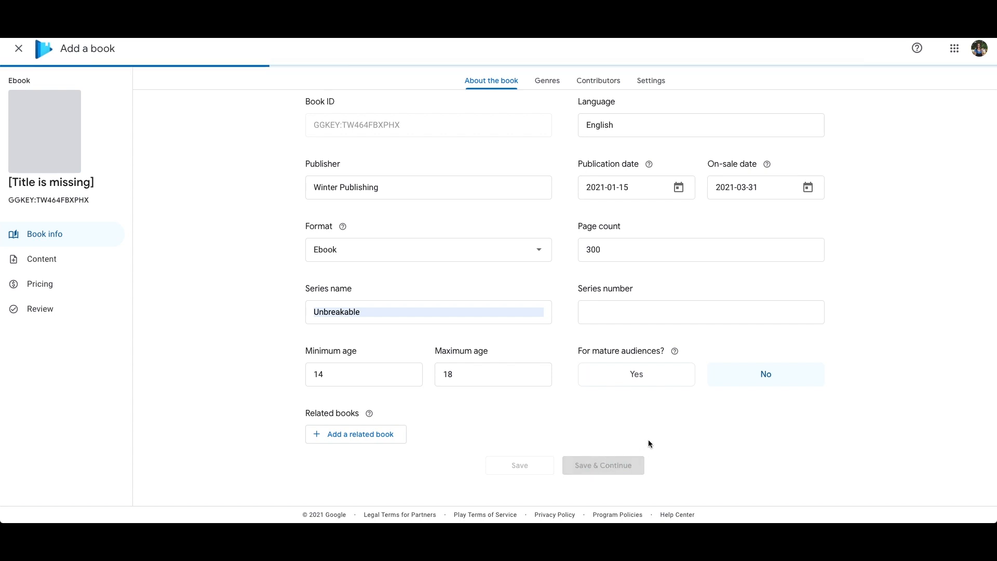
left_click(553, 81)
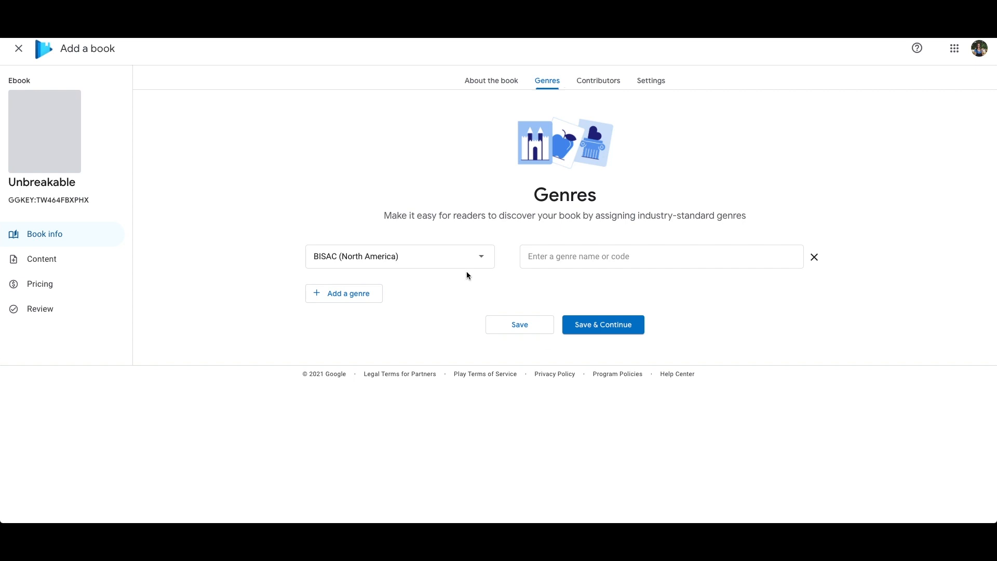
Step: Add the BIC genre Fantasy & magical realism (Children's / Teenage) and save to reach Contributors
left_click(399, 257)
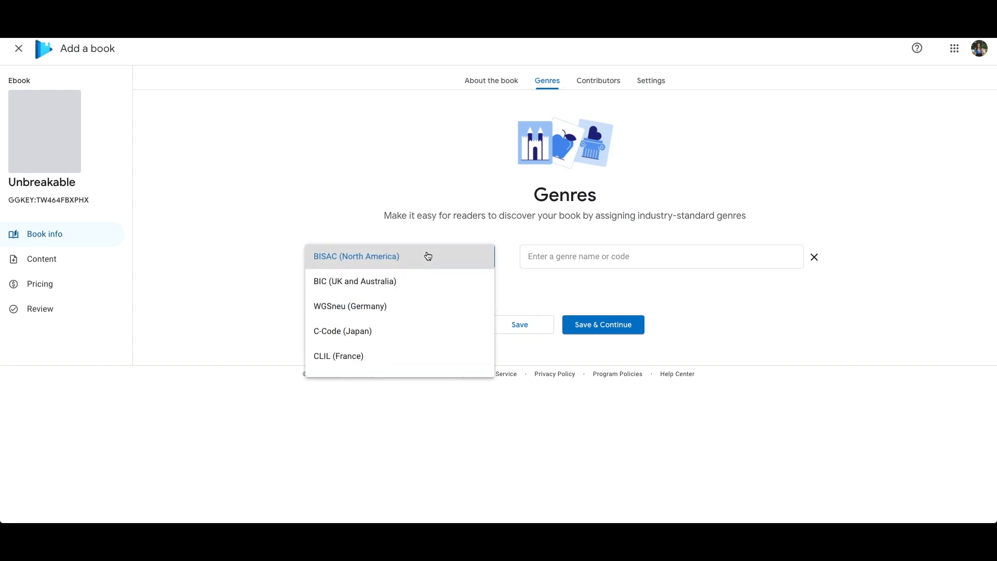
left_click(354, 282)
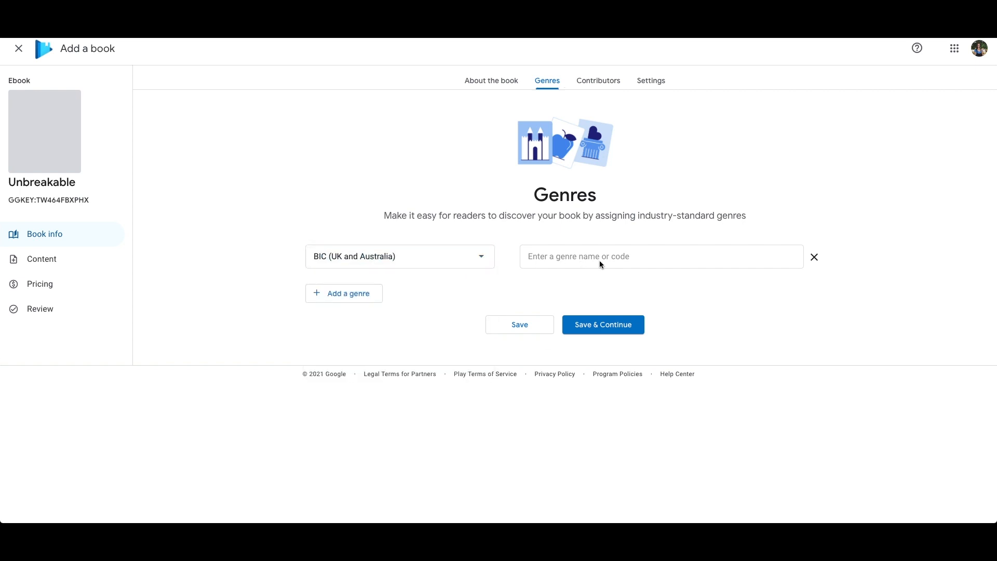
left_click(660, 257)
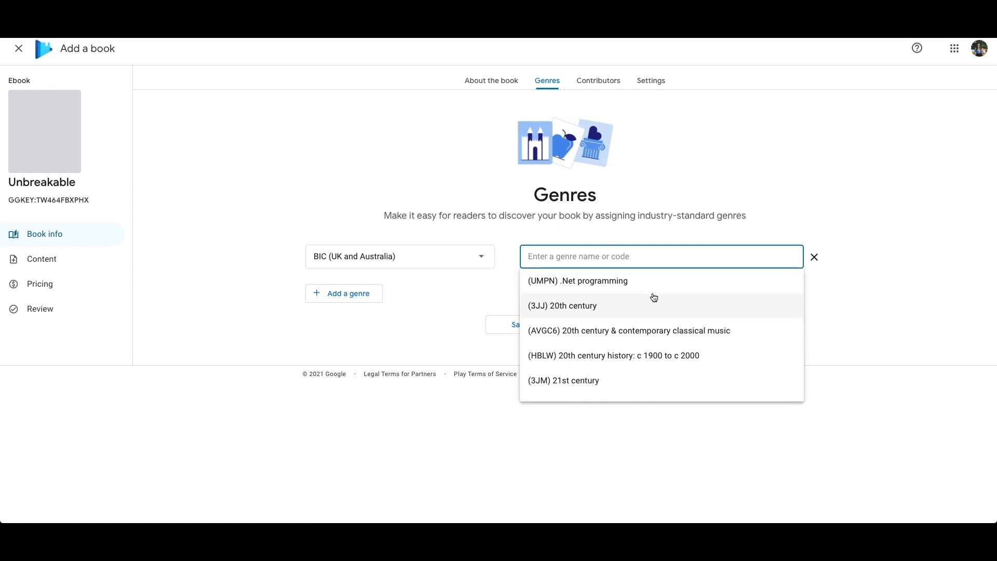
type("Fantasy & magical realism (Children's / Teenage)")
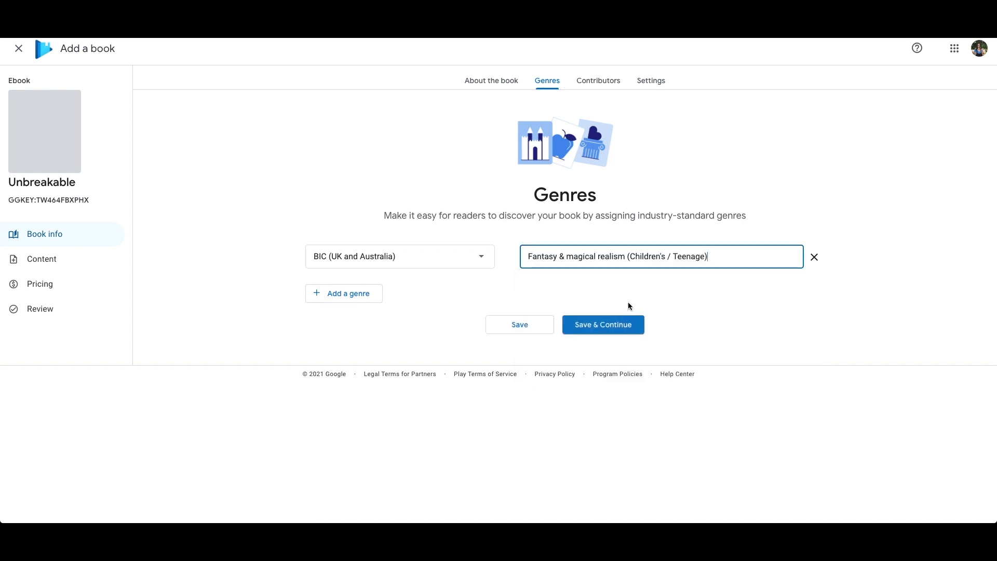
left_click(601, 324)
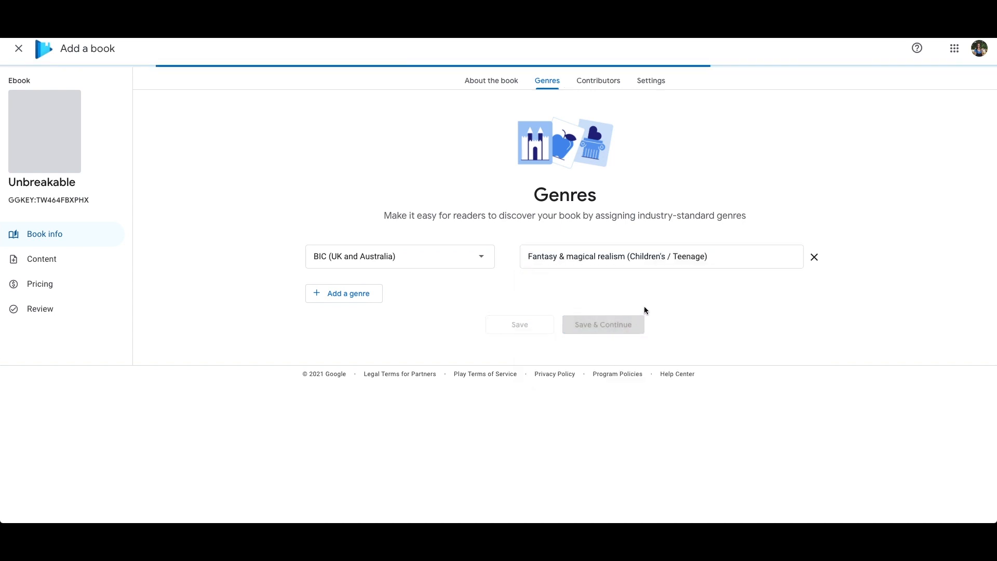
left_click(597, 80)
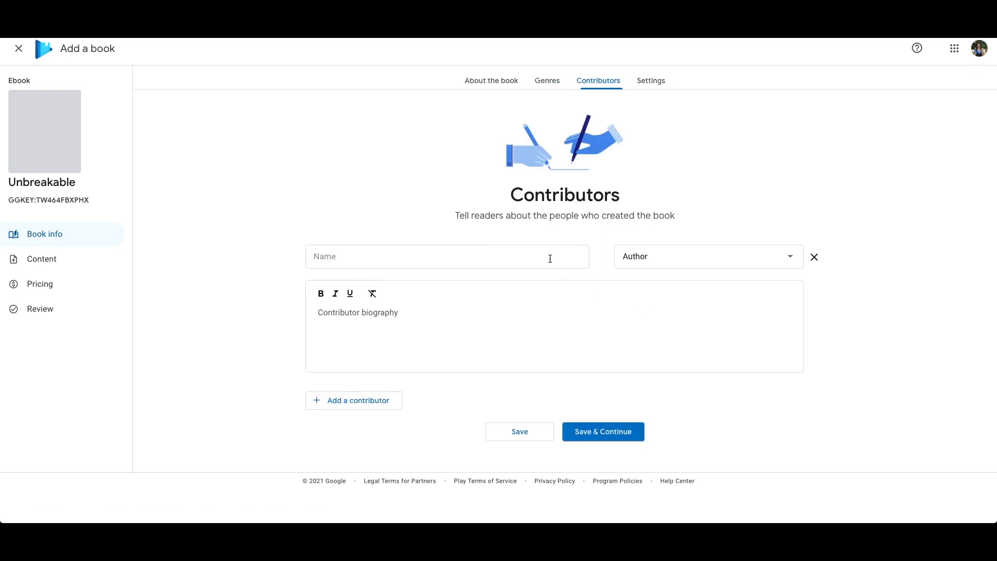
type("Naakaree")
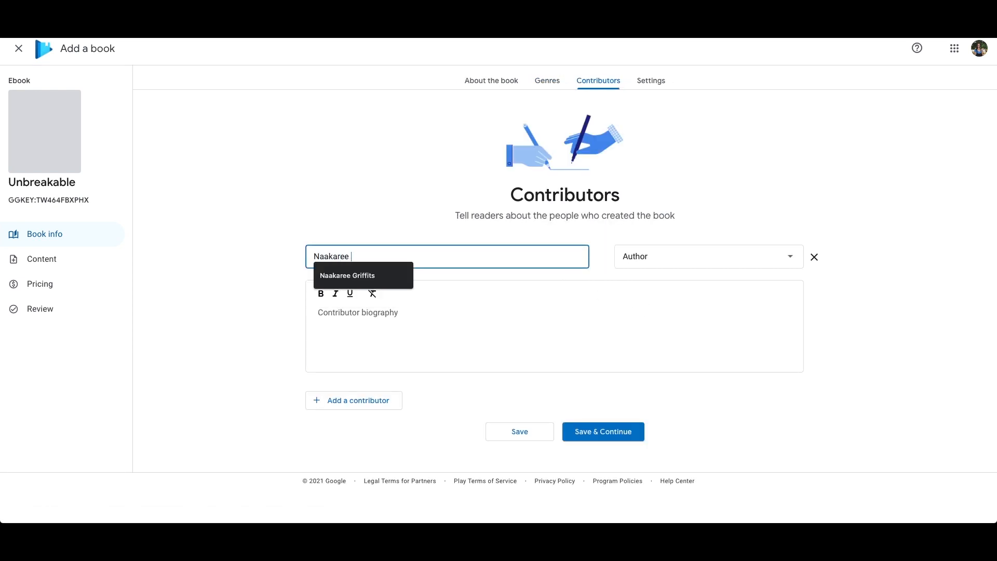
left_click(347, 276)
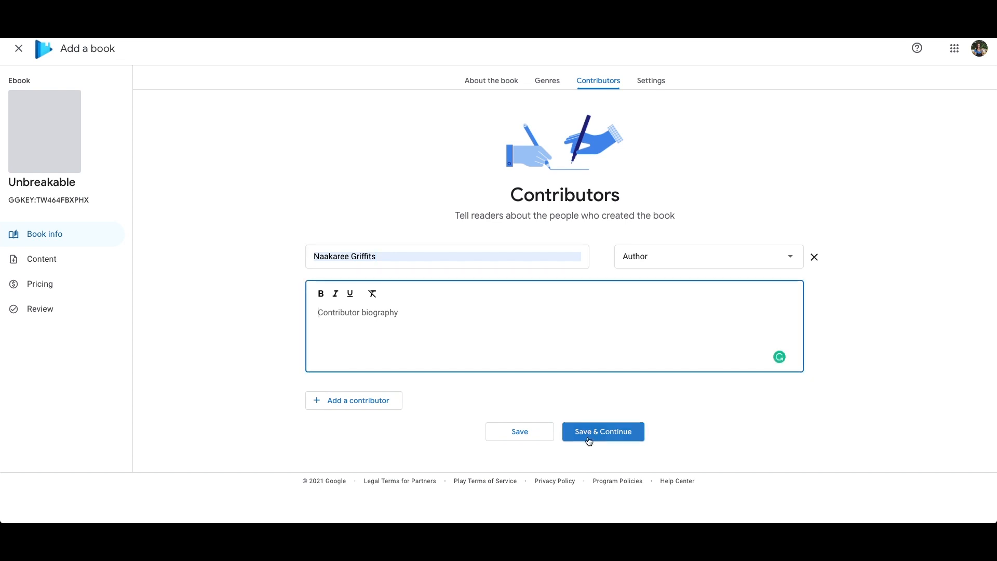
left_click(601, 431)
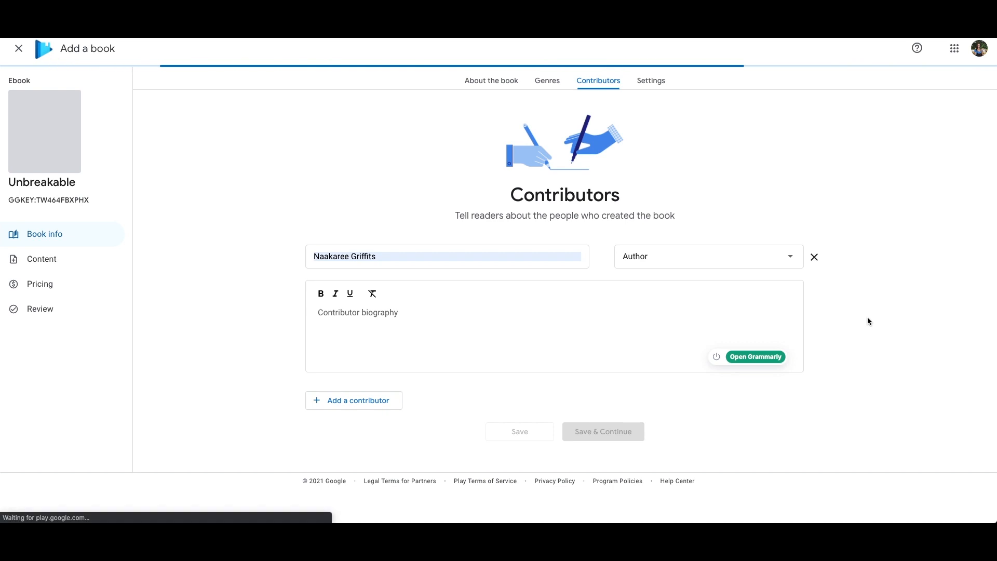
Step: Save the settings with DRM on, 20% preview and 0% copy limit, moving to Content and Cover
left_click(650, 81)
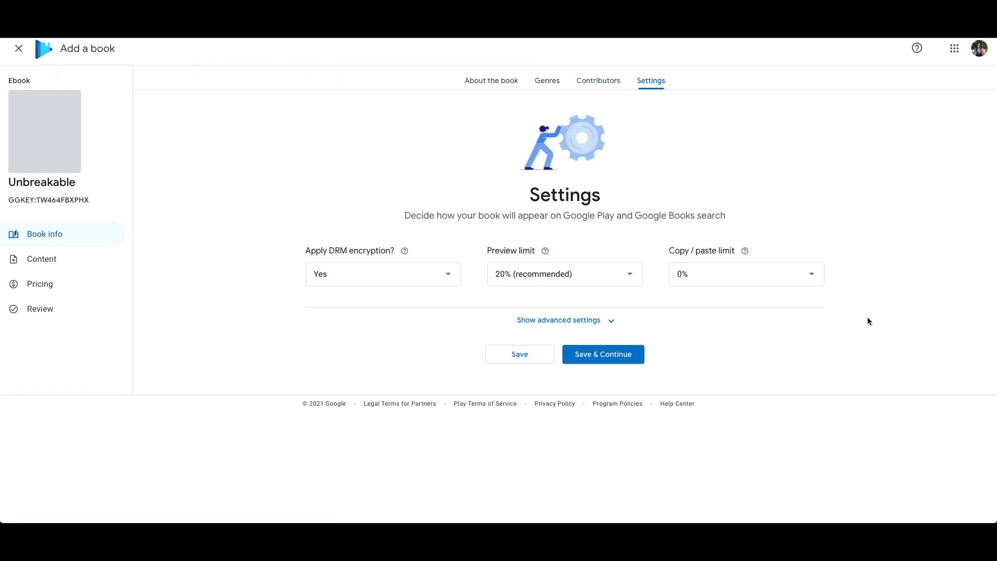
left_click(381, 273)
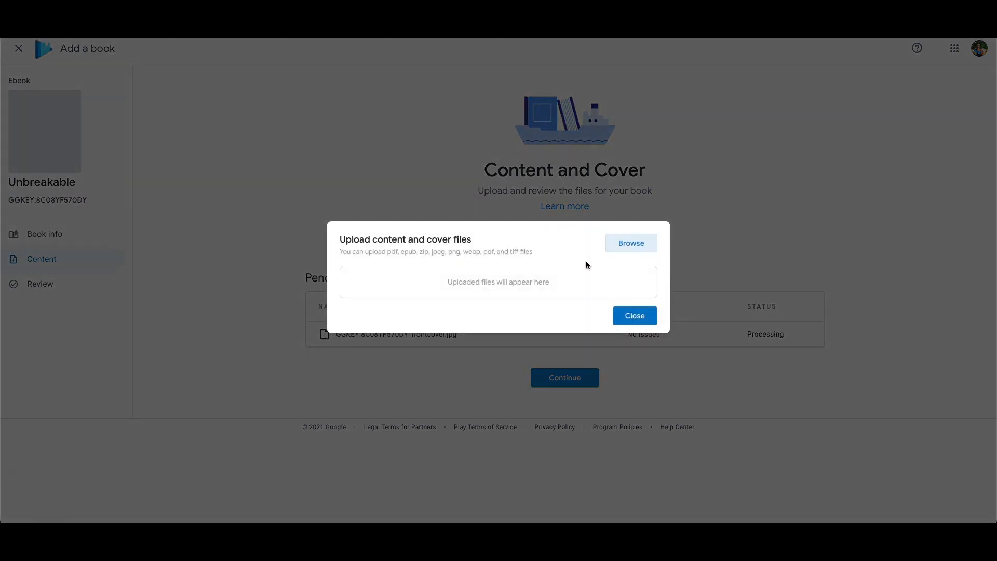
Step: Upload Unbreakable.PDF alongside the cover and close the upload window
left_click(629, 243)
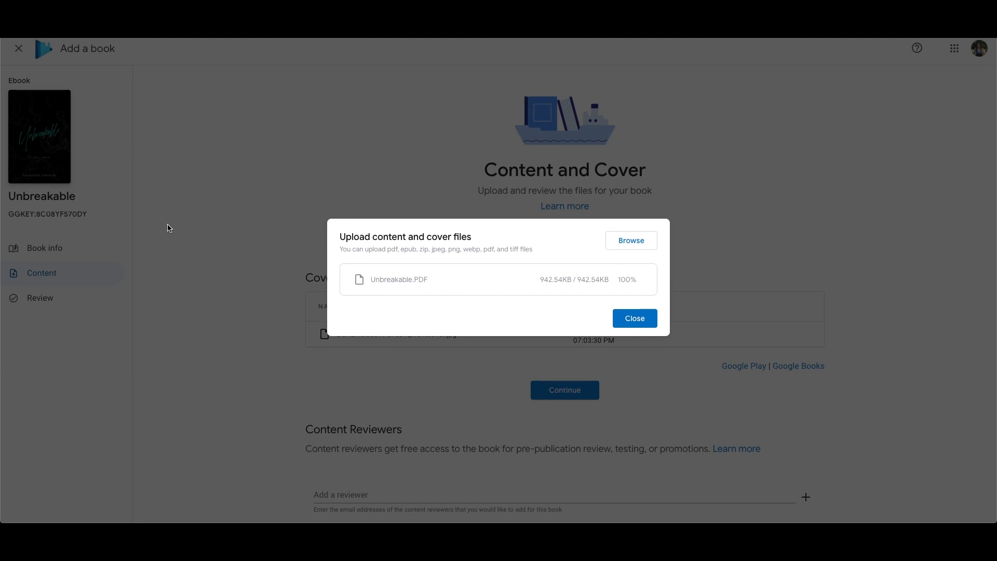
left_click(633, 318)
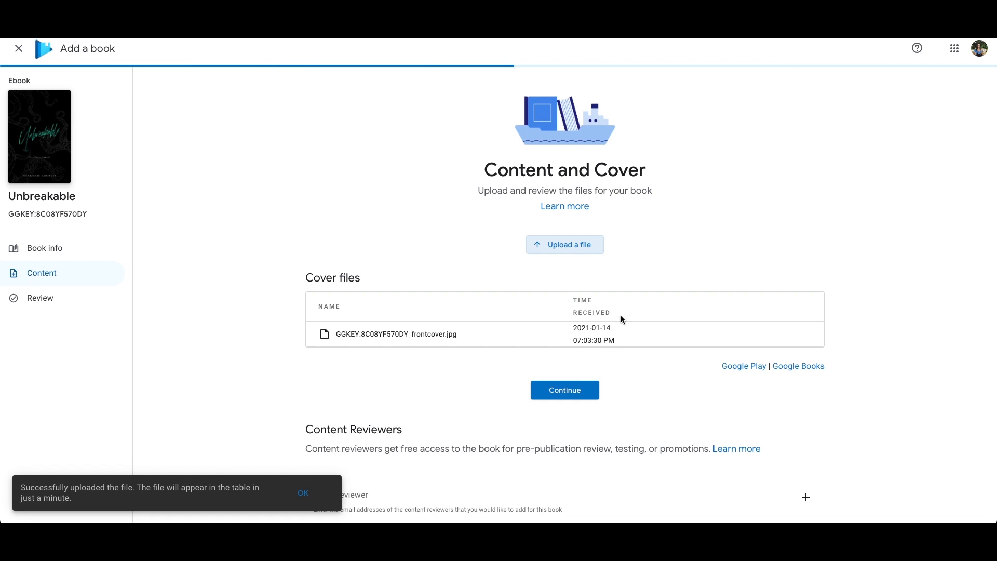
right_click(570, 489)
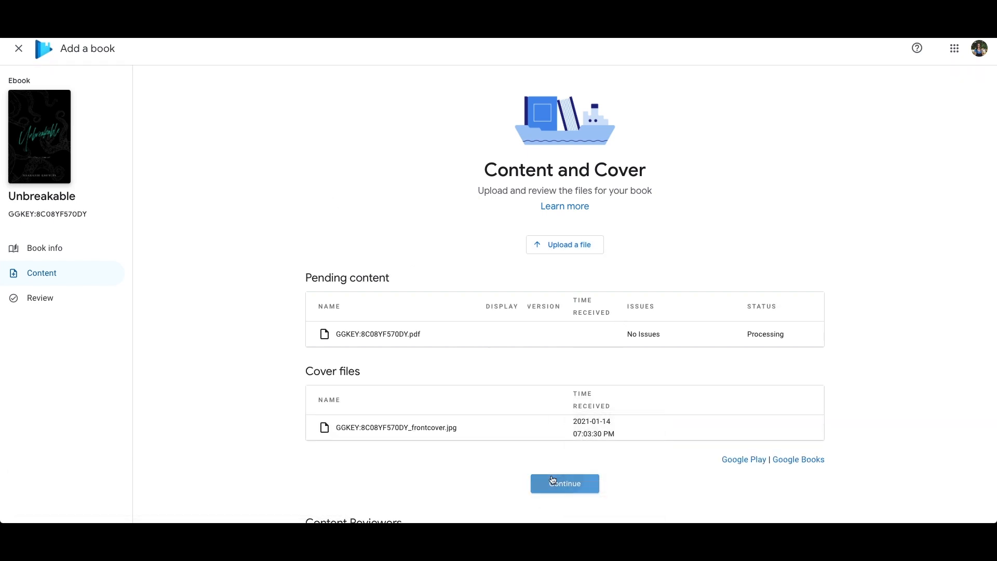
Step: Continue to the review page and publish the book
left_click(563, 483)
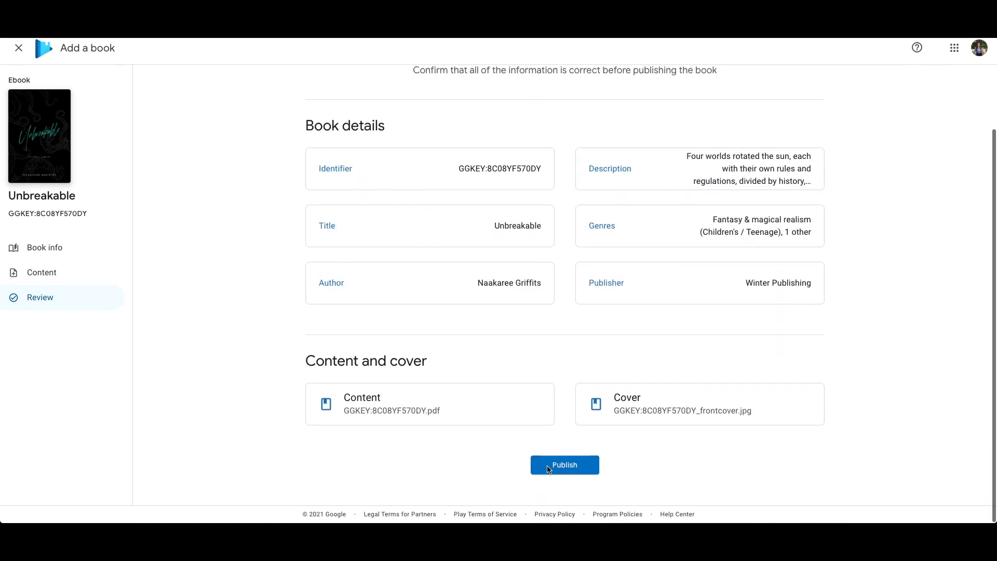
left_click(564, 465)
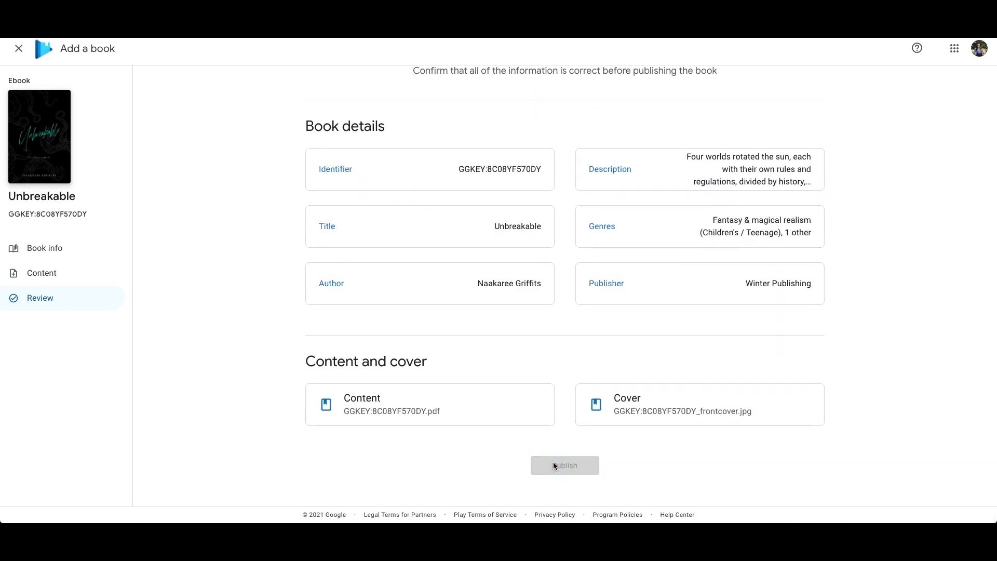
left_click(563, 466)
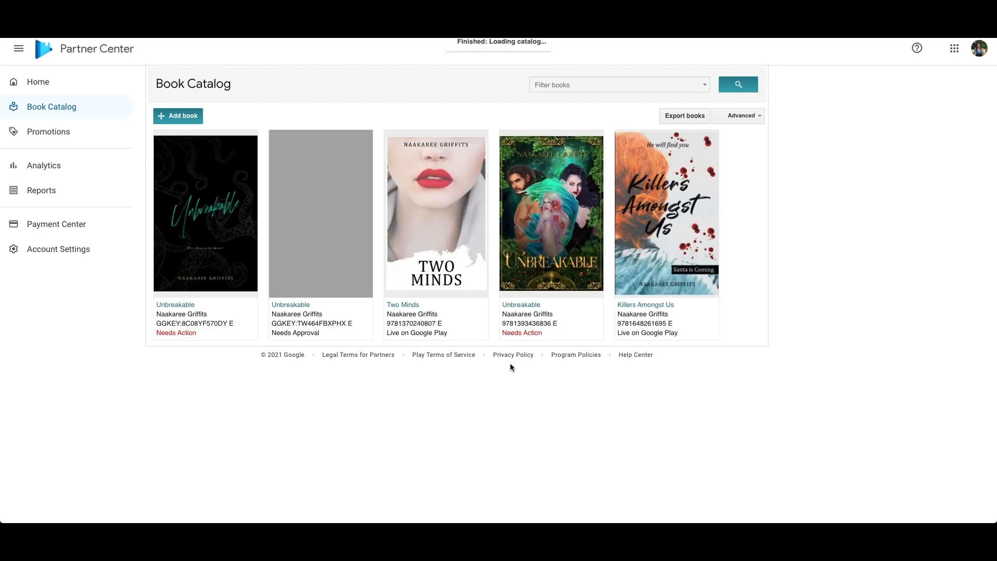
mouse_move(290, 304)
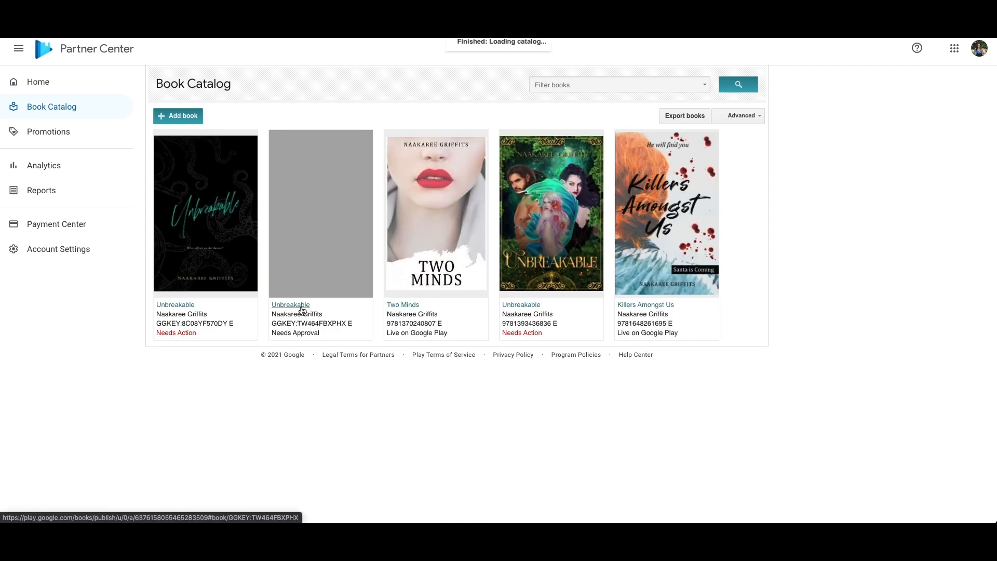
Step: Open the Unbreakable draft needing approval and go to its Book prices step flagging a missing price
left_click(290, 304)
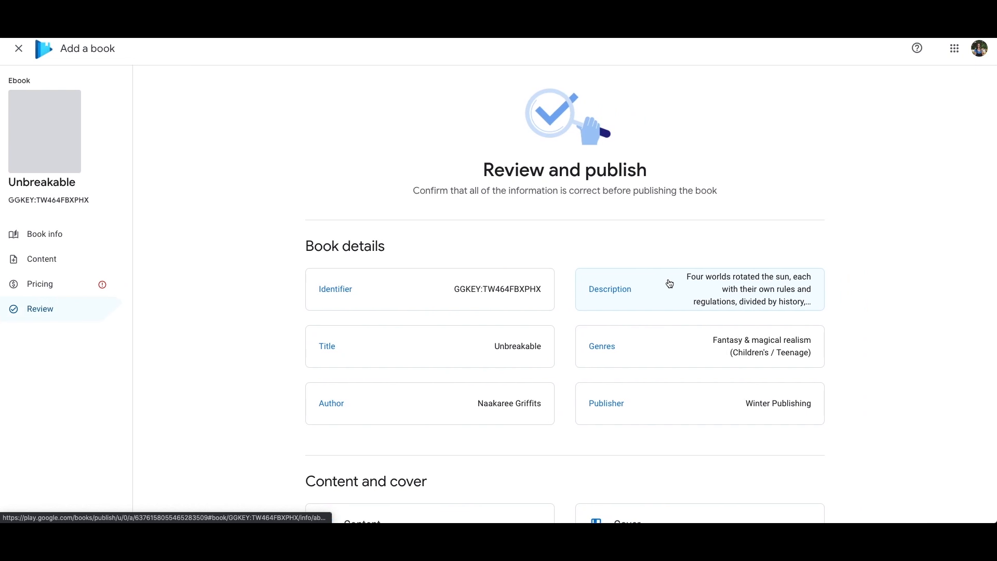
left_click(41, 258)
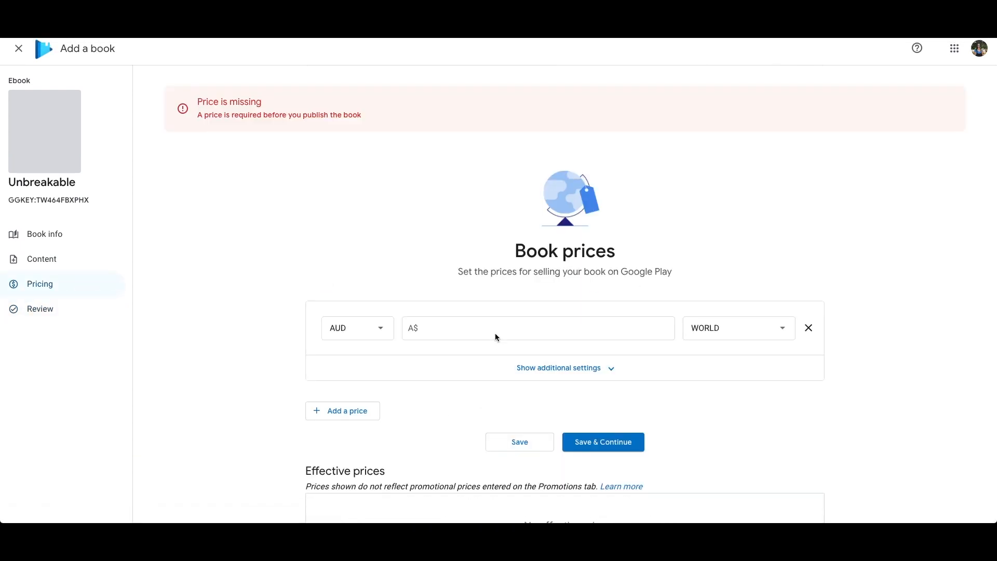
Step: Price the book at A$5.99 in AUD for the WORLD region, save, and reach the Publish option on the review page
left_click(537, 327)
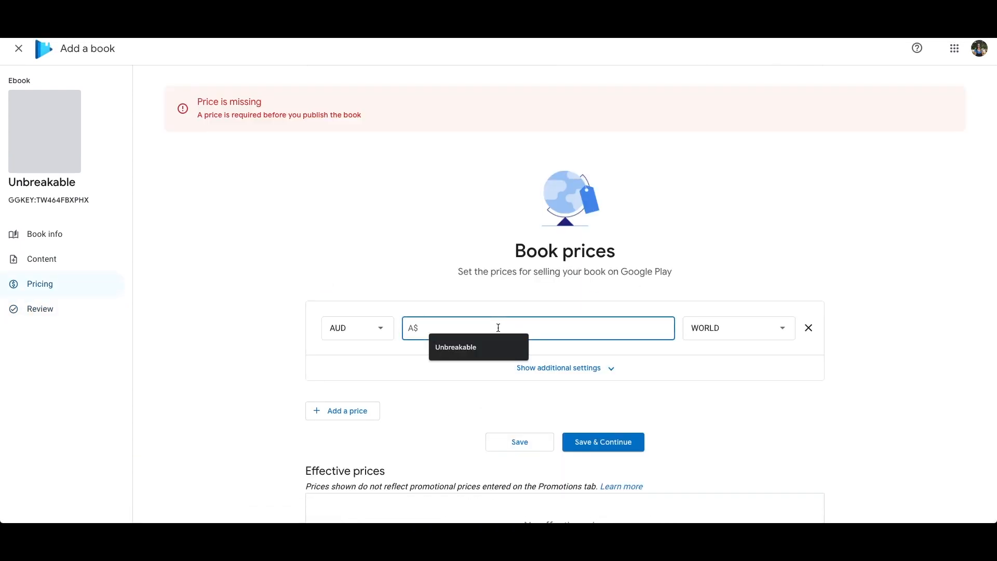
type("5")
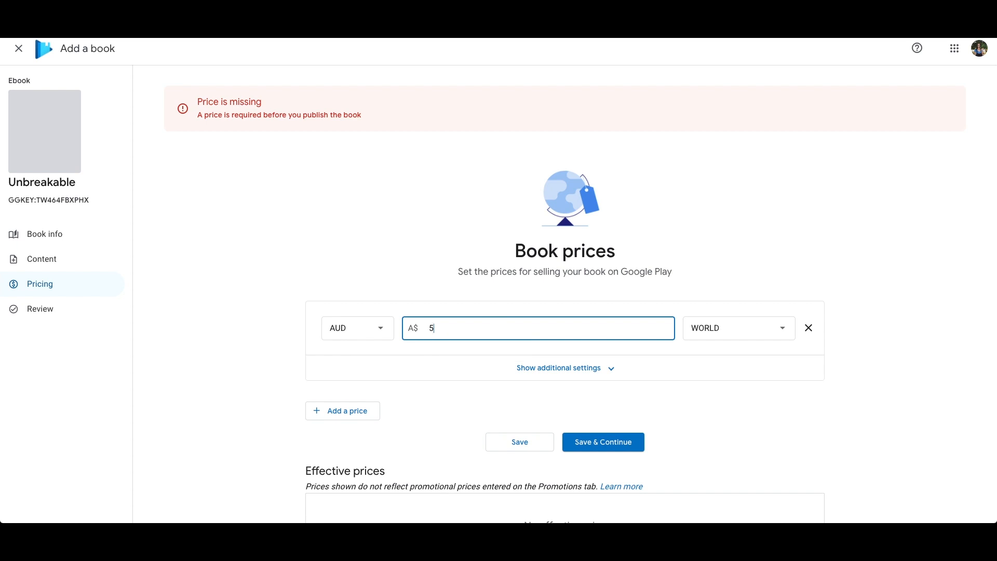
type(".99")
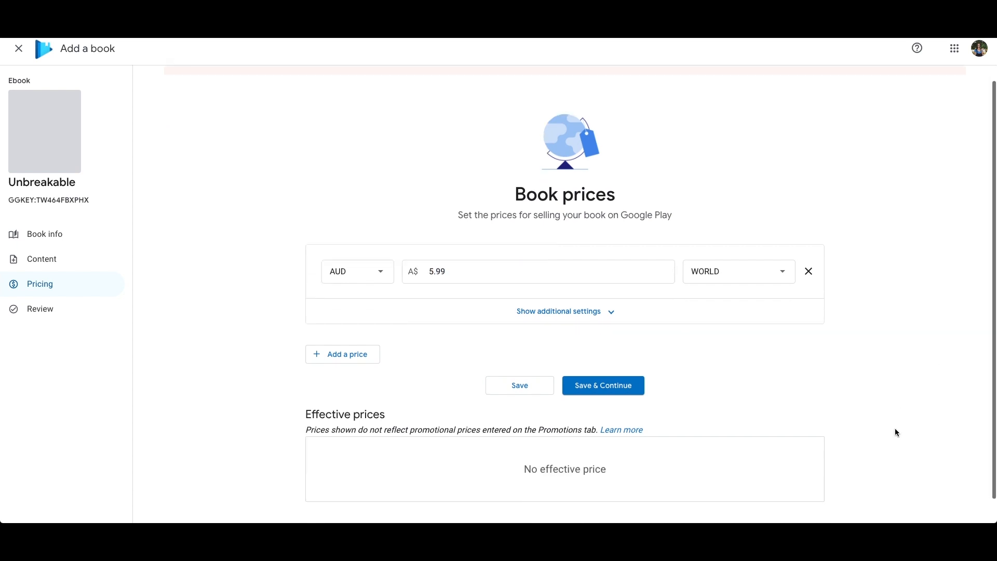
left_click(601, 384)
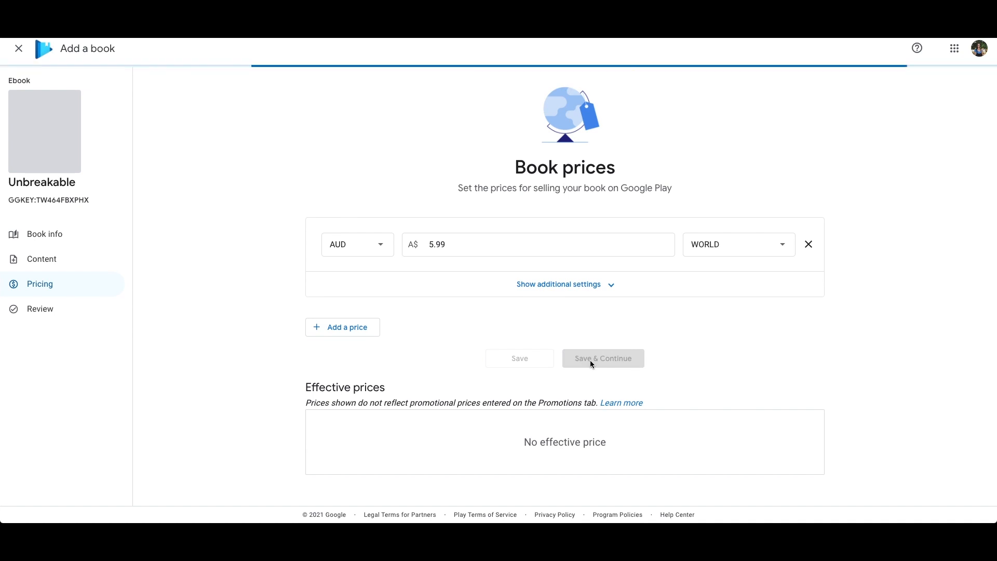
left_click(601, 358)
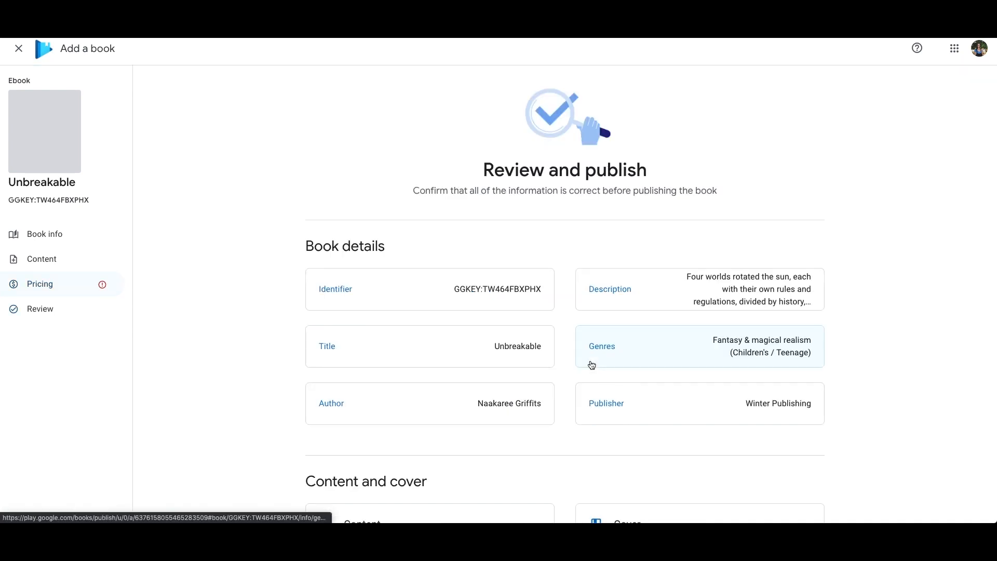
scroll("down", 3)
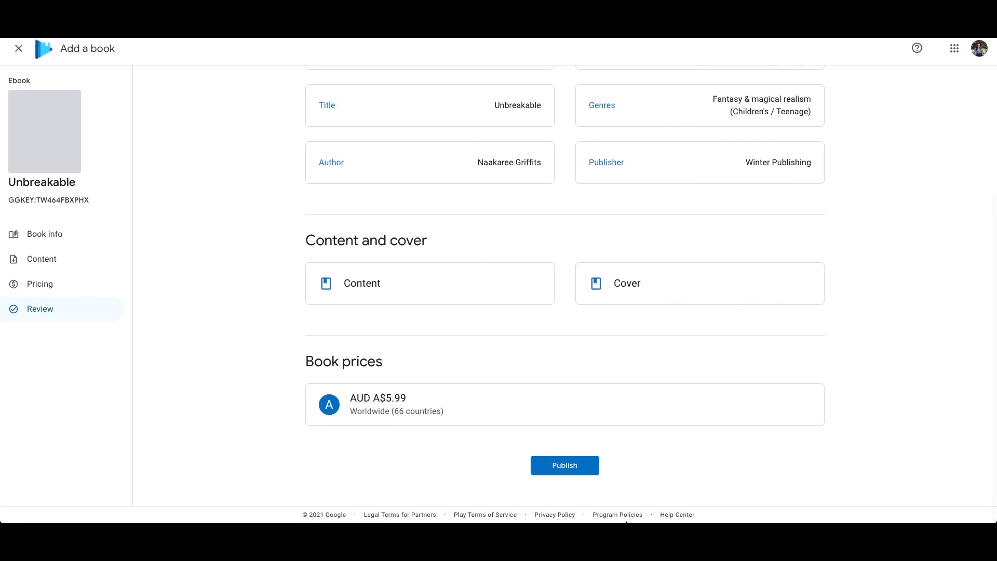